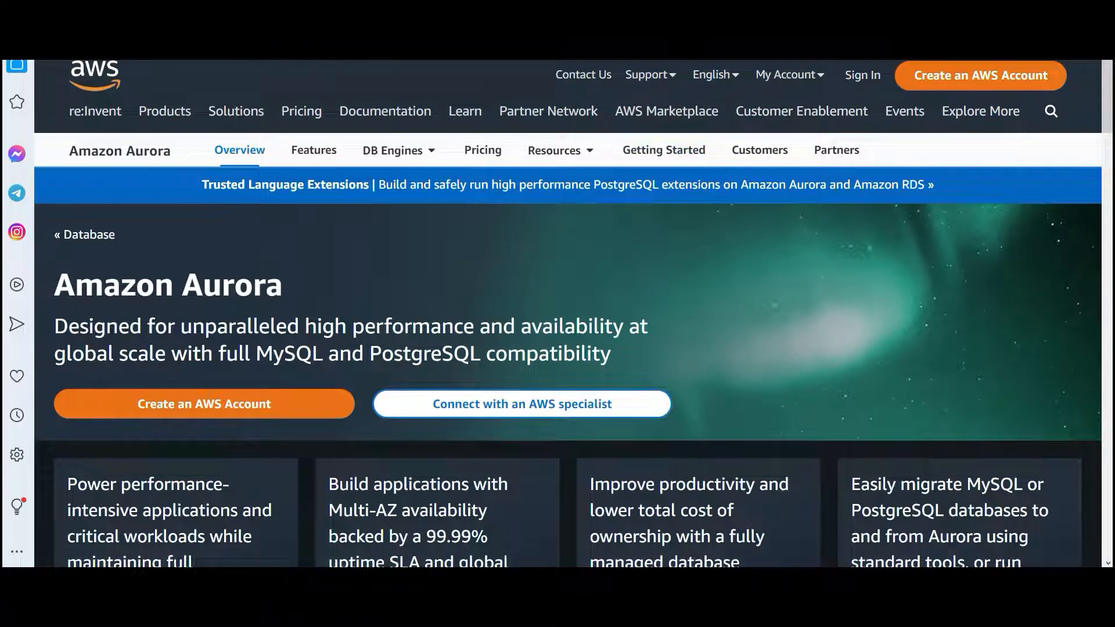
# Step: Pick out the words performance and MySQL in the Aurora page tagline
pyautogui.doubleClick(416, 325)
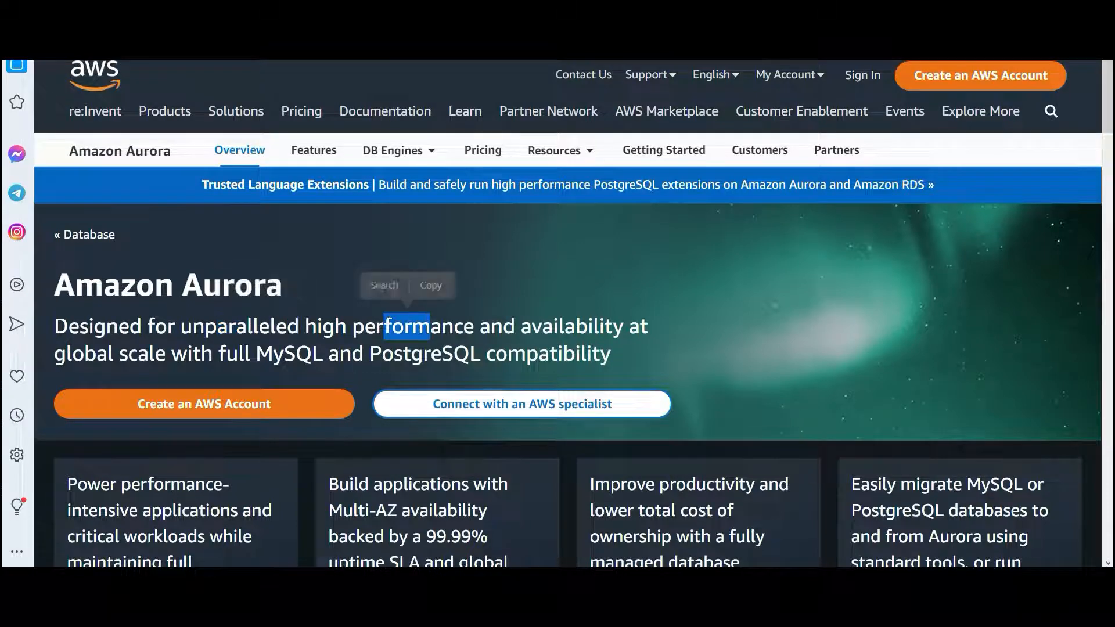
pyautogui.doubleClick(287, 353)
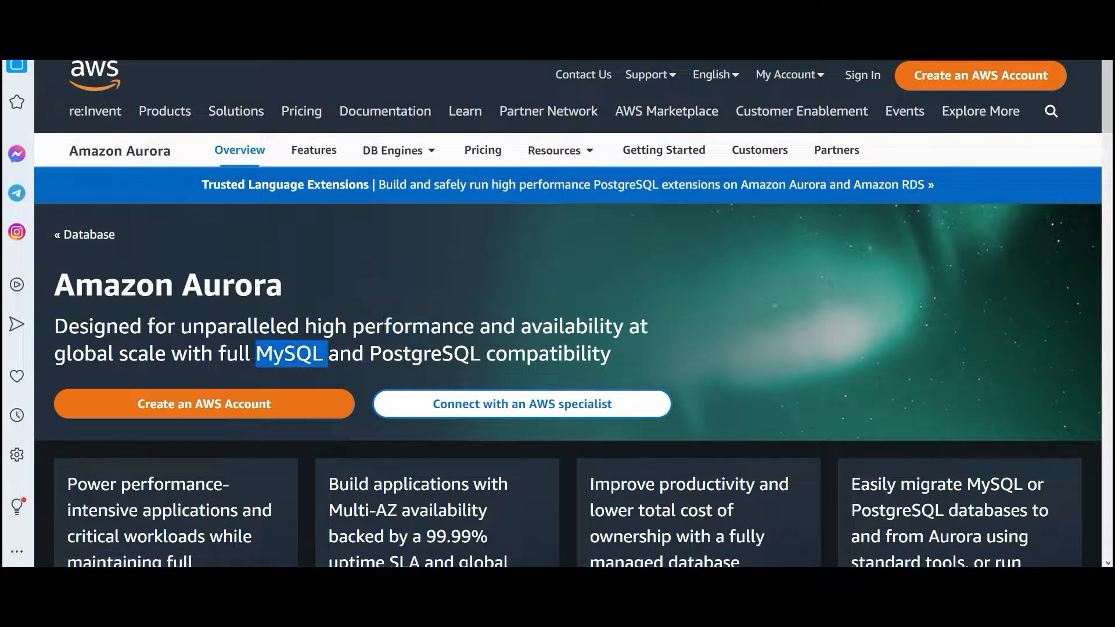
pyautogui.doubleClick(421, 352)
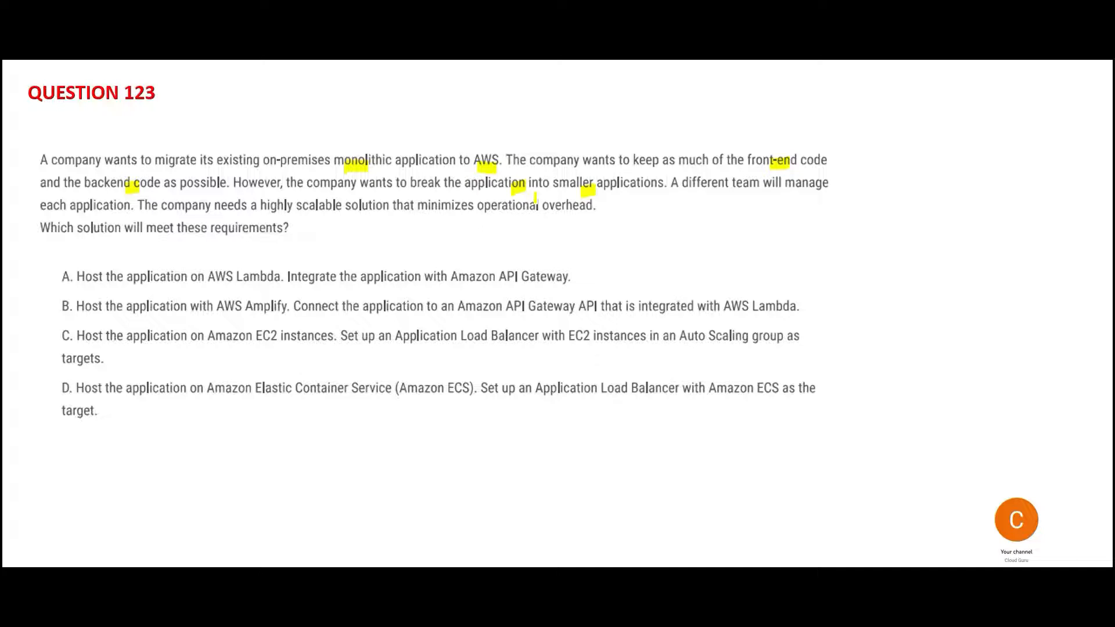
# Step: Highlight 'scalable' and 'operational' in the Question 123 requirements in yellow
pyautogui.moveTo(313, 219); pyautogui.dragTo(526, 218)
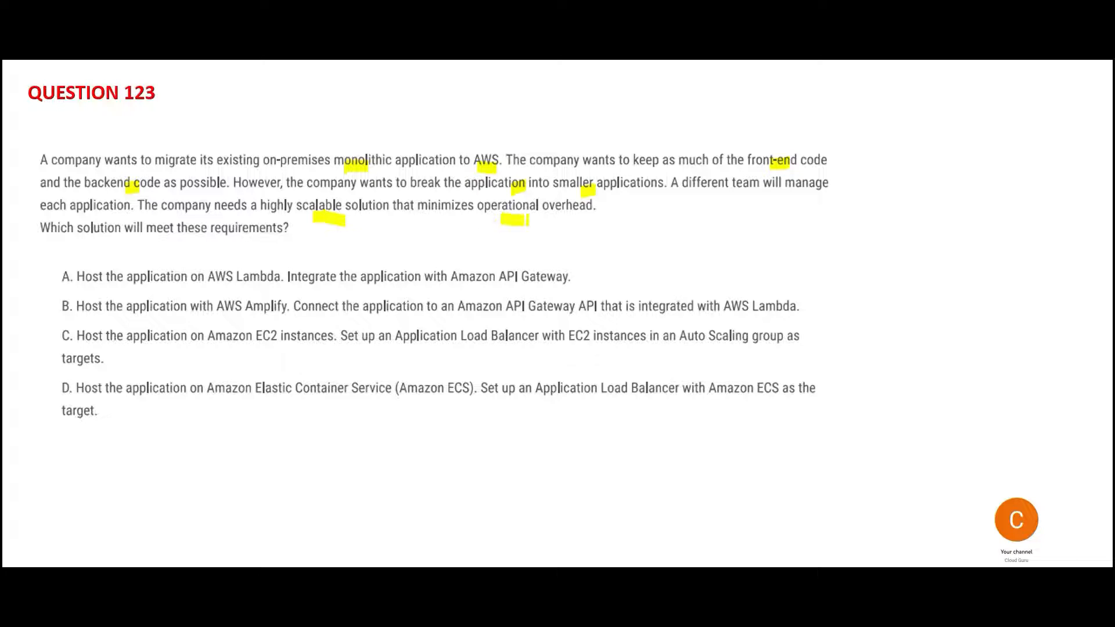
pyautogui.moveTo(879, 242); pyautogui.dragTo(898, 405)
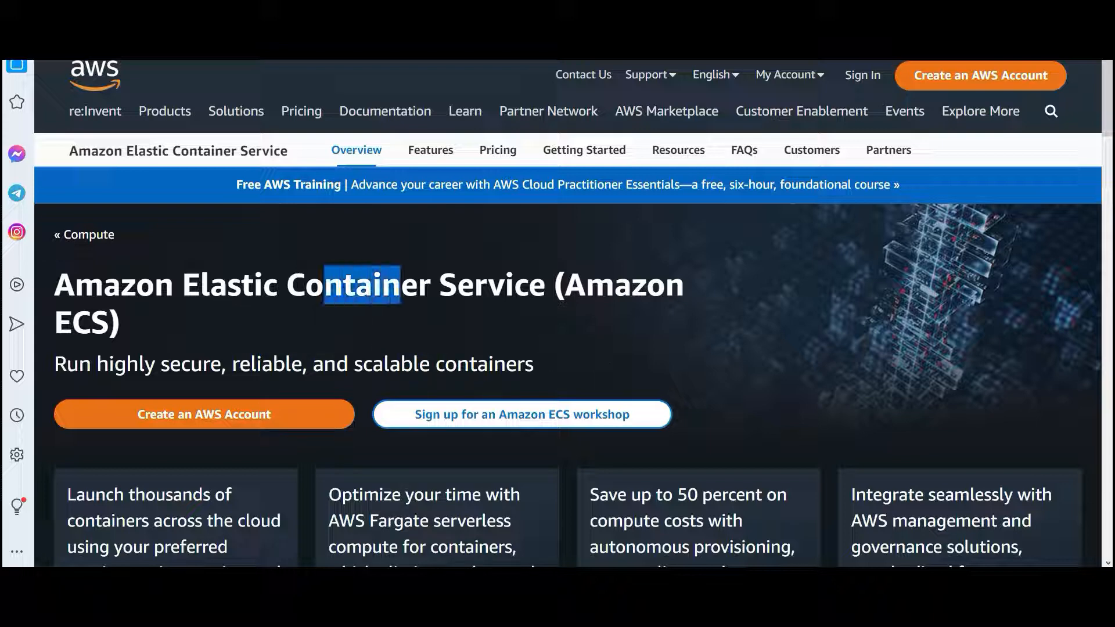
# Step: Bring up the Amazon ECS overview page and pick out a word in its tagline
pyautogui.scroll(-3)
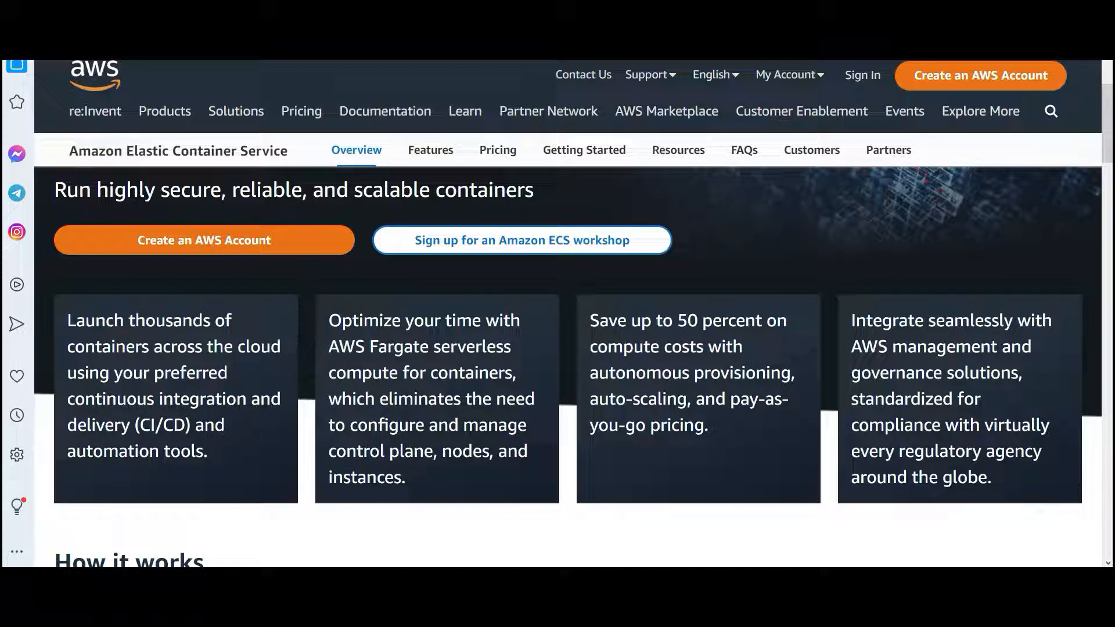
pyautogui.doubleClick(392, 347)
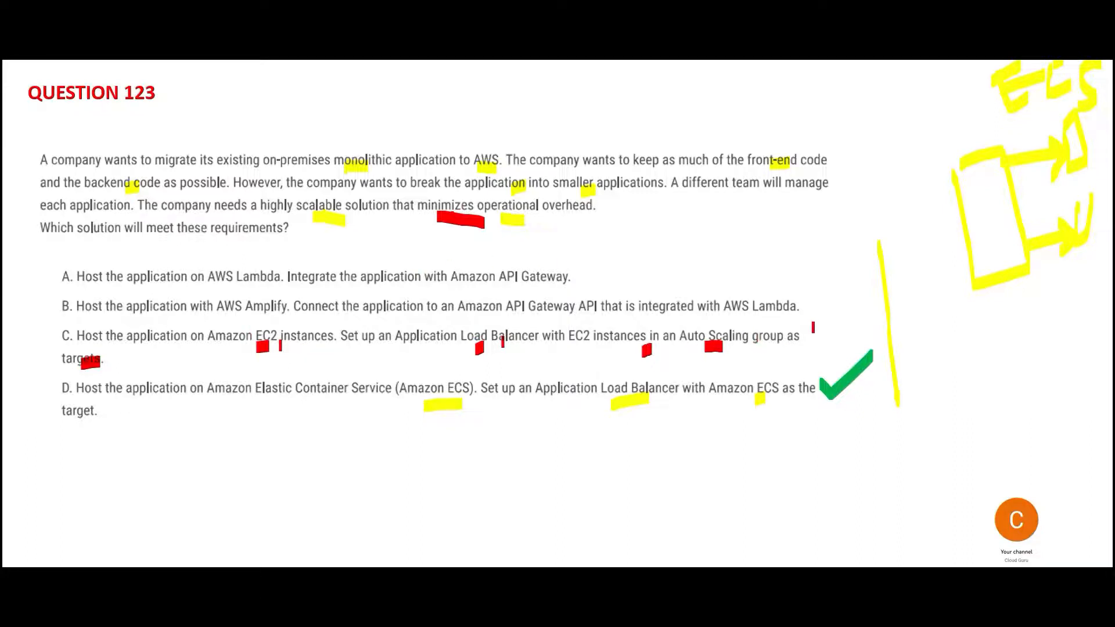
# Step: Draw a green tick next to option D of Question 123
pyautogui.moveTo(807, 324); pyautogui.dragTo(835, 352)
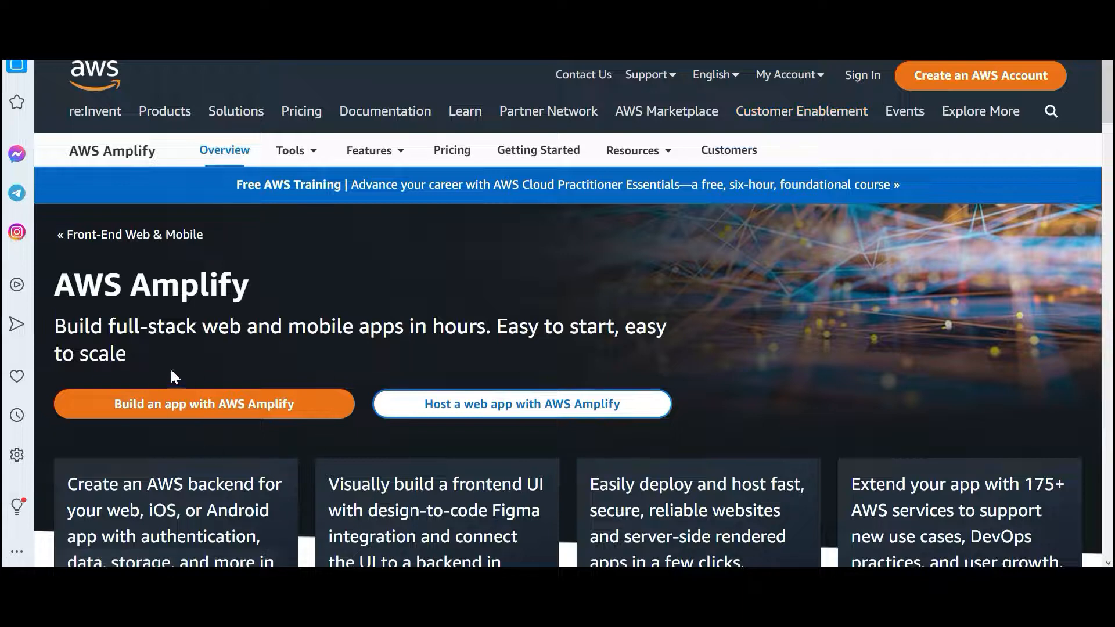
# Step: Pick out a word in the AWS Amplify page tagline
pyautogui.doubleClick(238, 326)
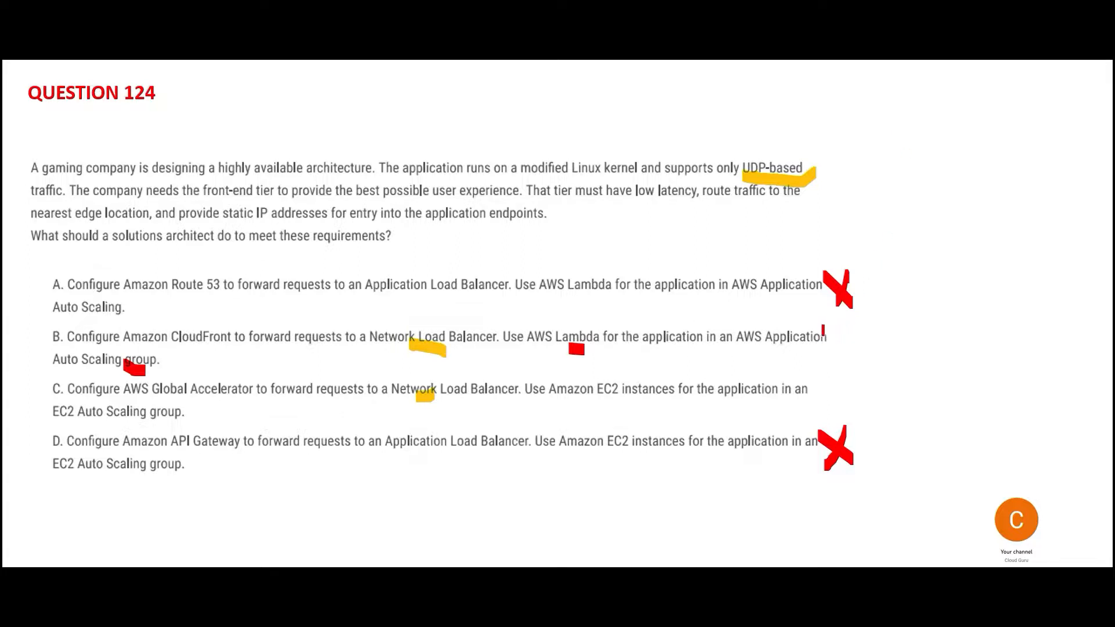
# Step: Mark a key term beside the Question 124 options
pyautogui.click(831, 337)
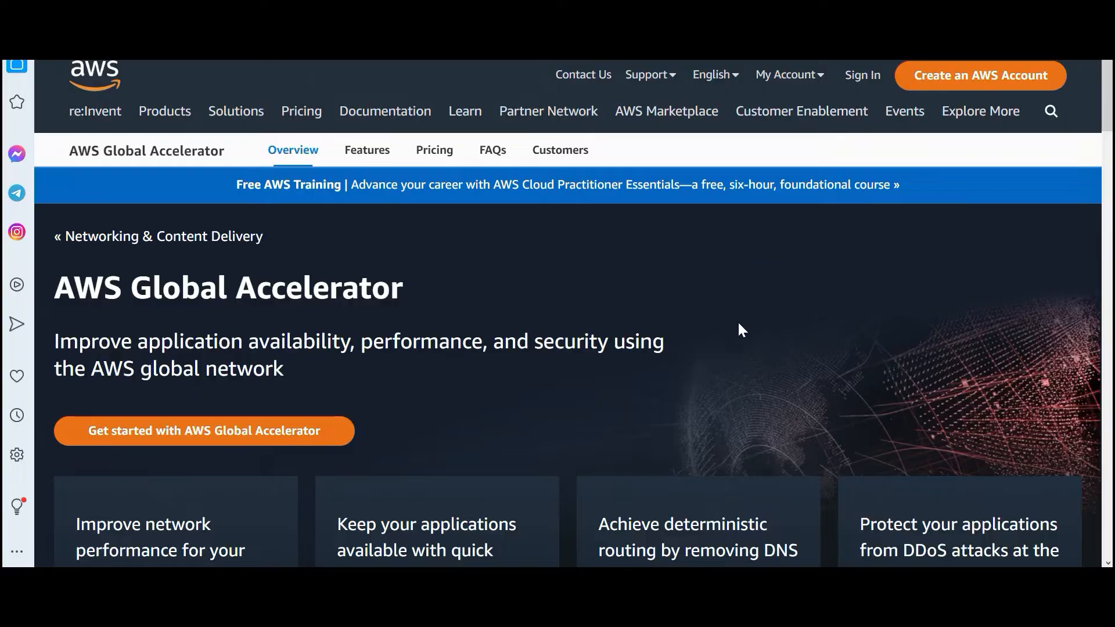
# Step: Mark the word availability in the Global Accelerator page tagline
pyautogui.doubleClick(284, 341)
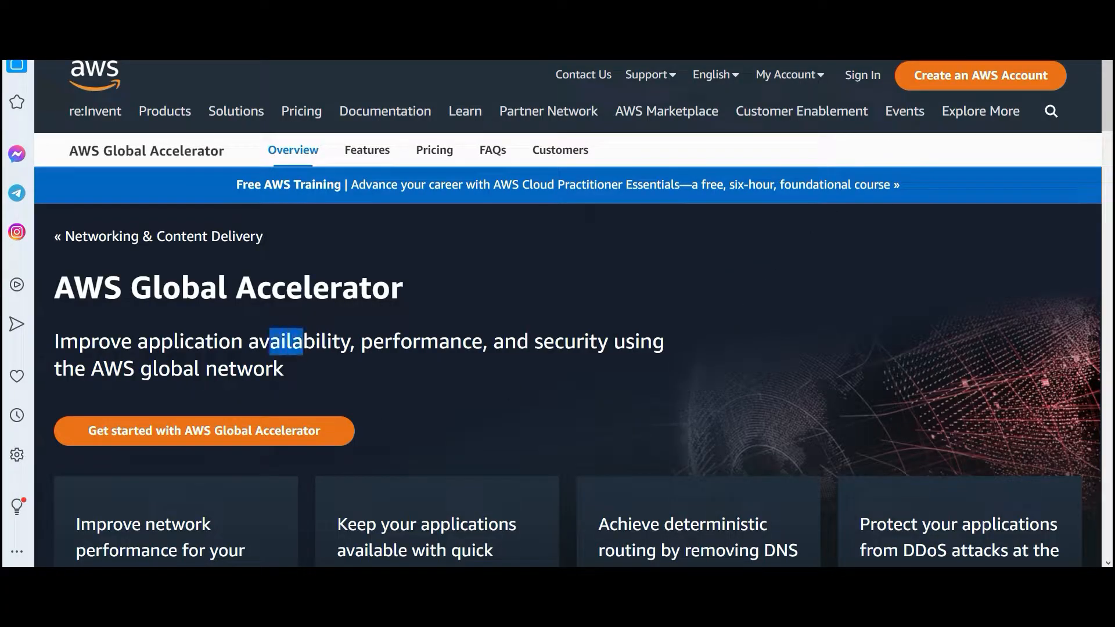